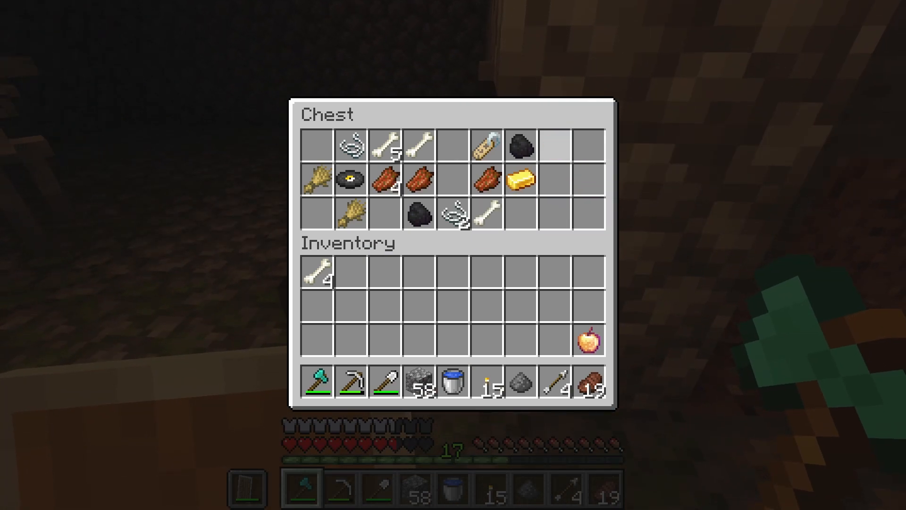
# Close the chest of bones, leather and coal with Escape.
pyautogui.press('Escape')
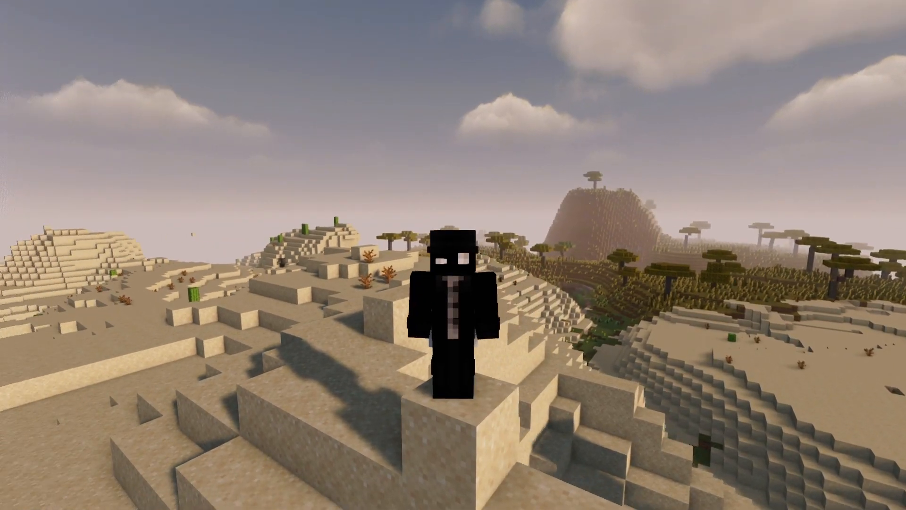
pyautogui.moveTo(453, 255)
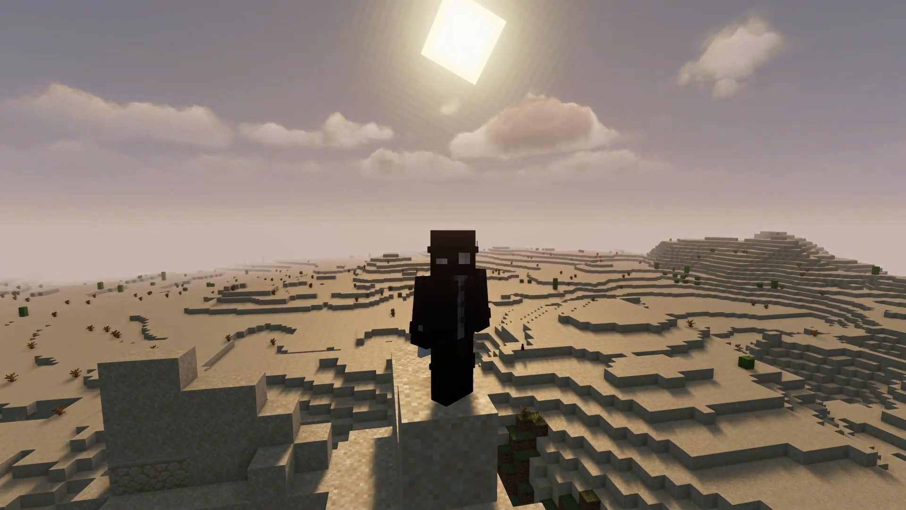
pyautogui.moveTo(453, 255)
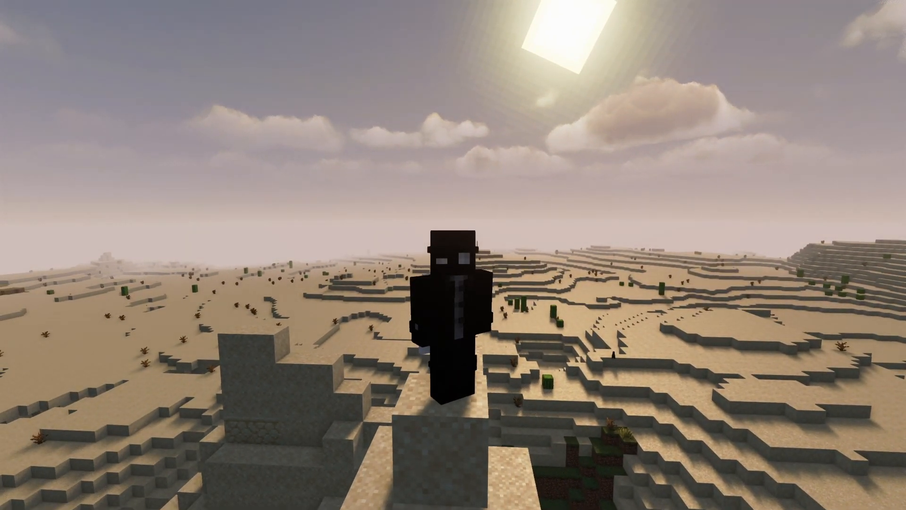
pyautogui.moveTo(453, 255)
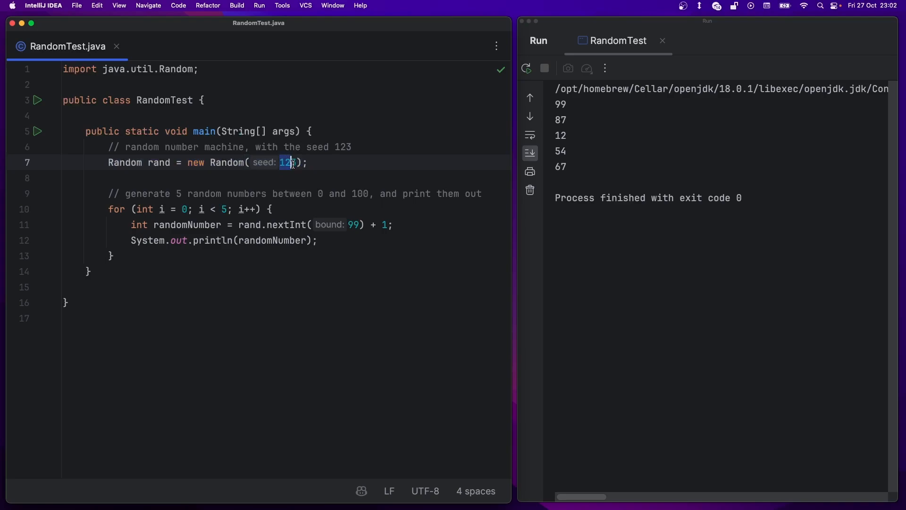
pyautogui.click(237, 225)
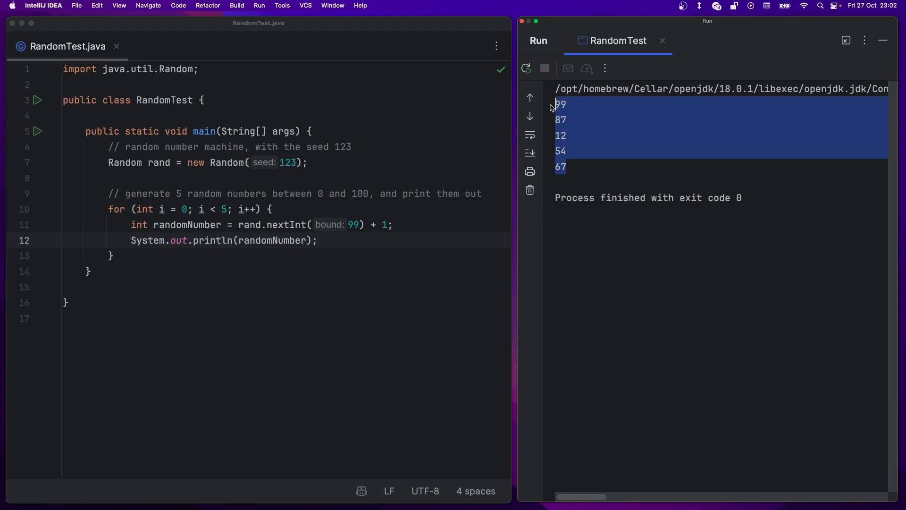
pyautogui.click(294, 163)
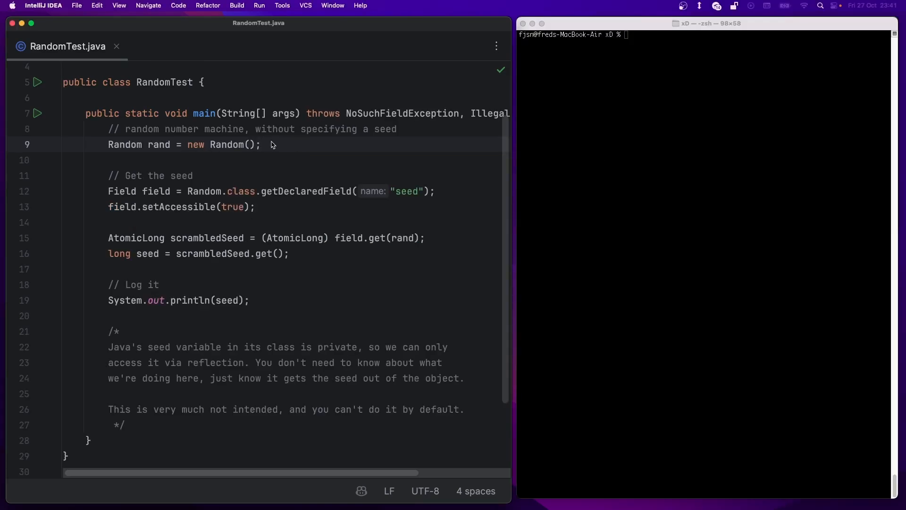
# Add the comment "// Java will generate a random seed".
pyautogui.write('//')
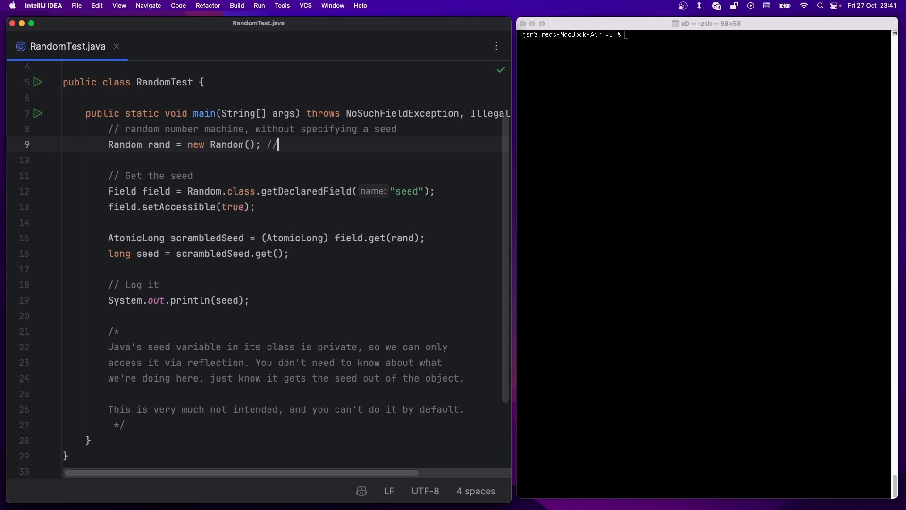
pyautogui.write('Java will generte')
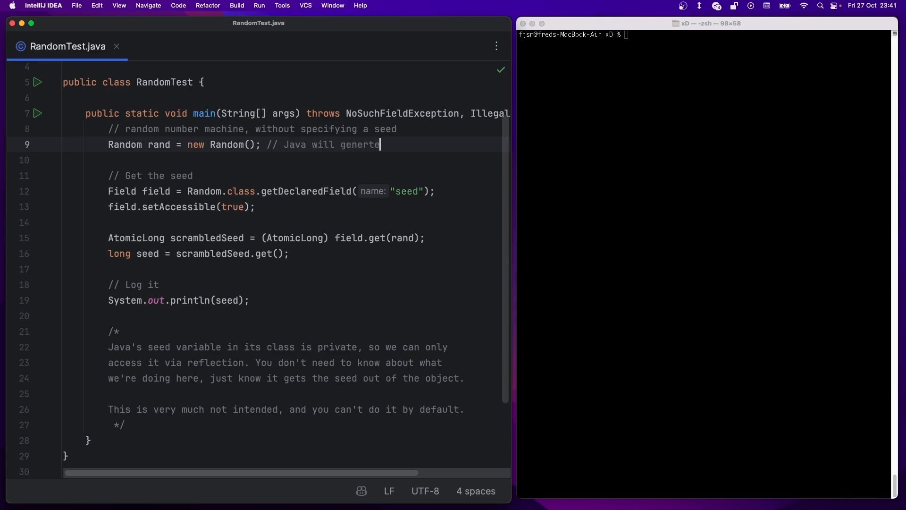
pyautogui.write('rate a random seed')
pyautogui.click(704, 35)
pyautogui.write('java --add-opens=java.base/java.util=ALL-UNNAMED RandomTest')
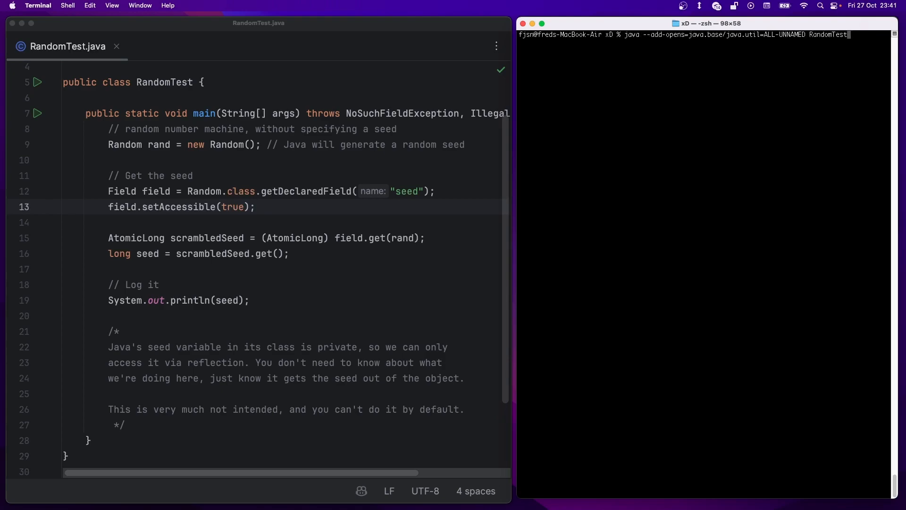
# Rerun RandomTest five times, printing a different random seed each run.
pyautogui.press('Return')
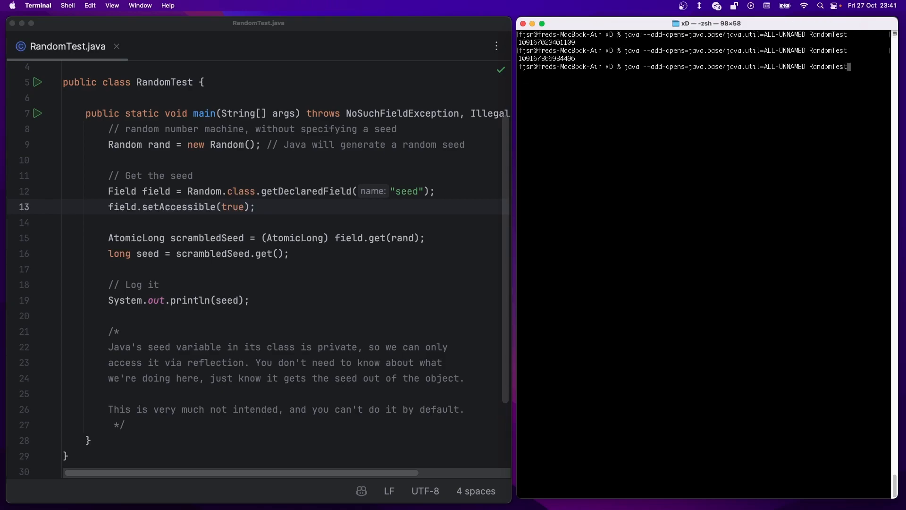
pyautogui.press('Return')
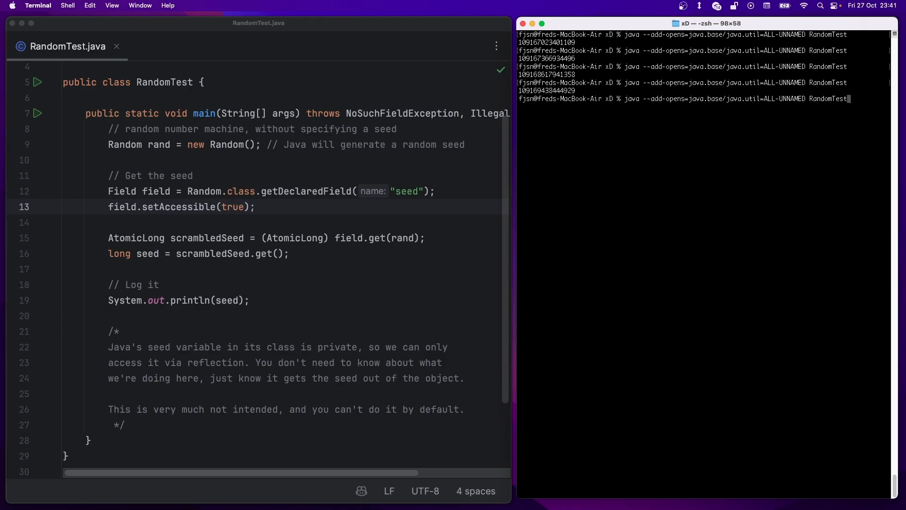
pyautogui.press('Return')
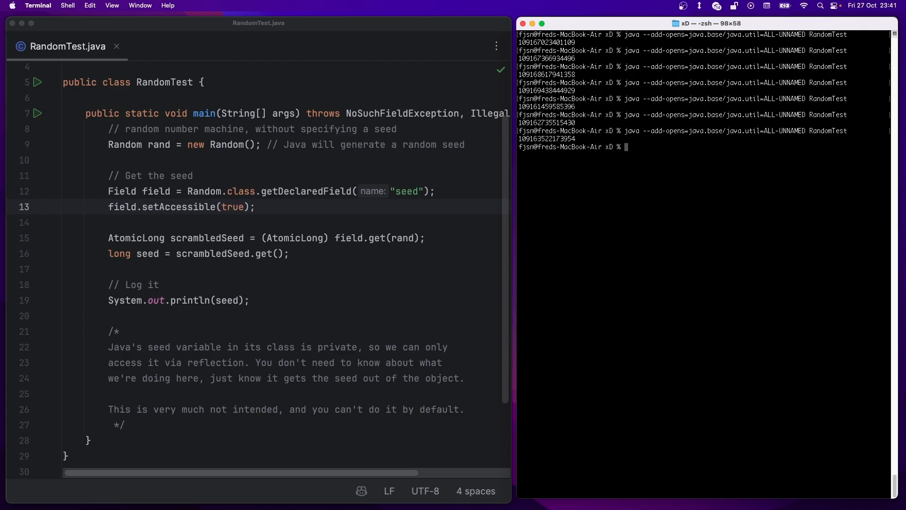
pyautogui.press('Return')
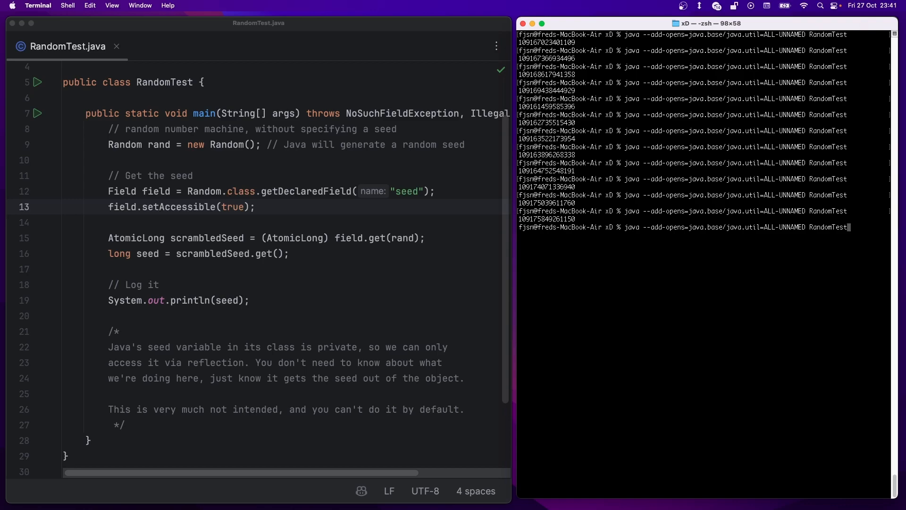
pyautogui.press('Return')
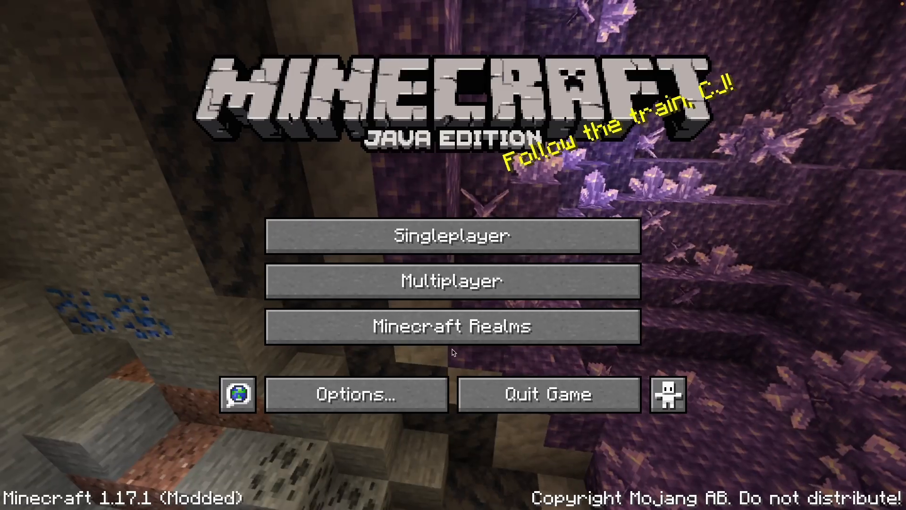
# Open Create New World from Singleplayer, leaving the seed field blank.
pyautogui.click(453, 235)
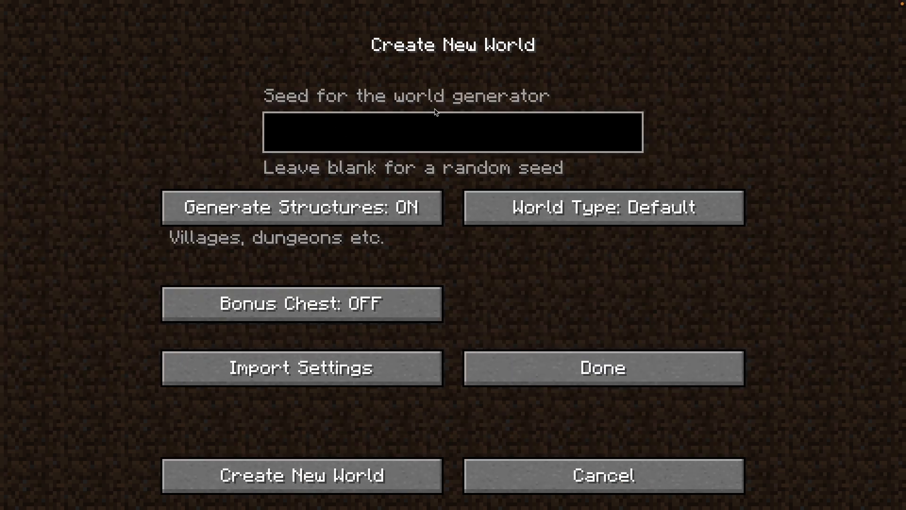
# Select the 'Seed for the world generator' field and enter the seed "sub".
pyautogui.click(302, 475)
pyautogui.write('sub')
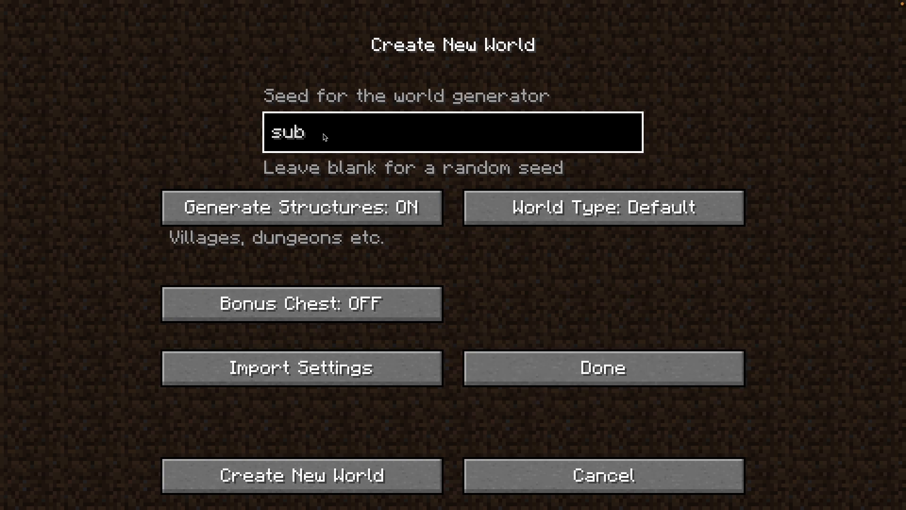
# Create the seeded world and stand beside the mossy cobblestone jungle temple.
pyautogui.click(301, 475)
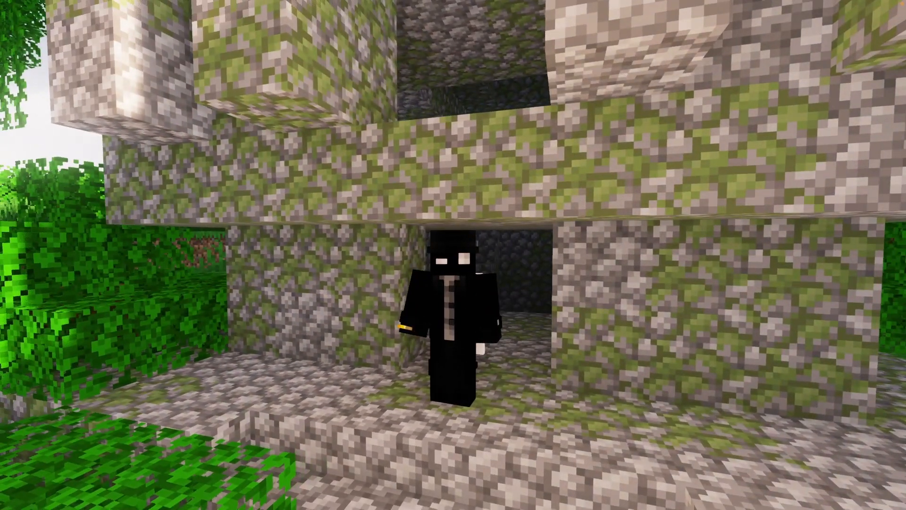
pyautogui.press('F3')
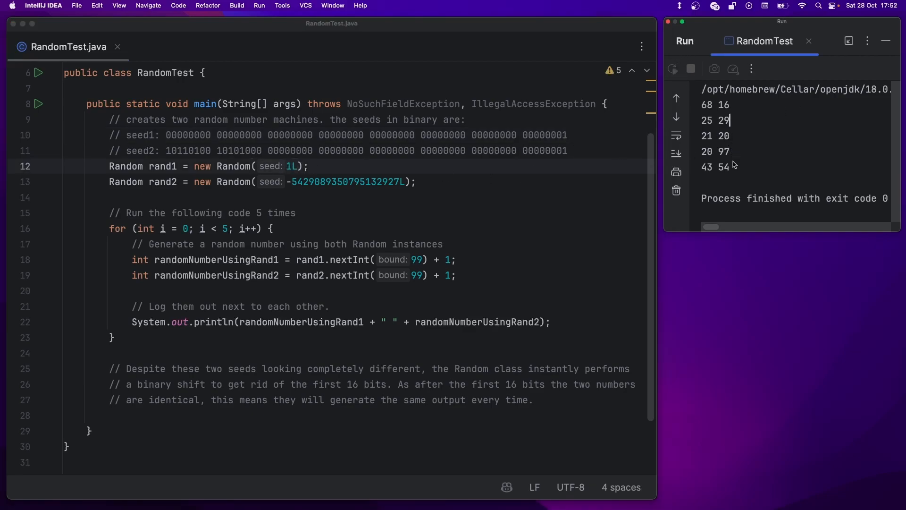
# Switch to the split-screen Nether footage of both sister-seed worlds.
pyautogui.click(672, 69)
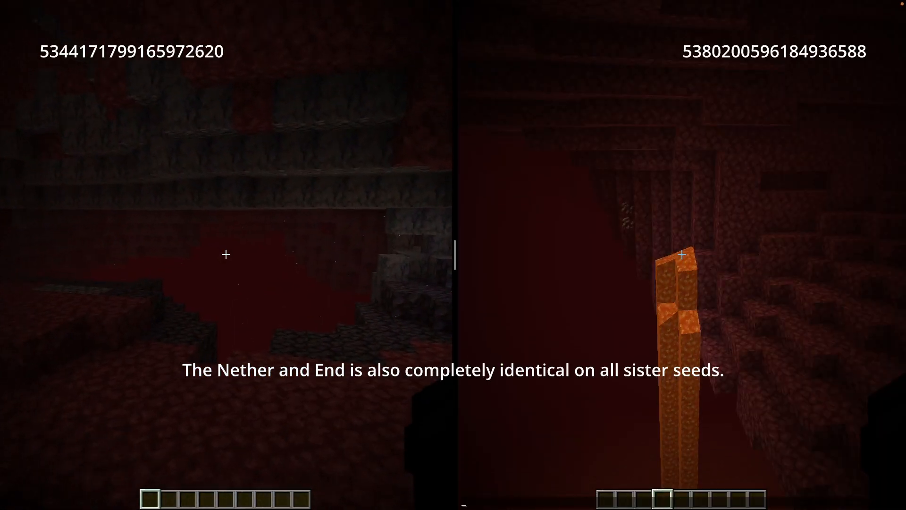
pyautogui.moveTo(453, 255)
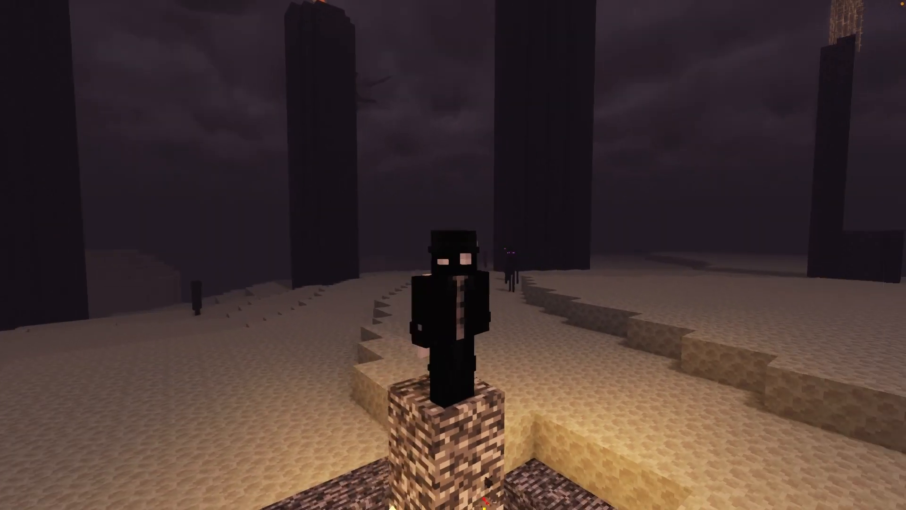
pyautogui.moveTo(453, 255)
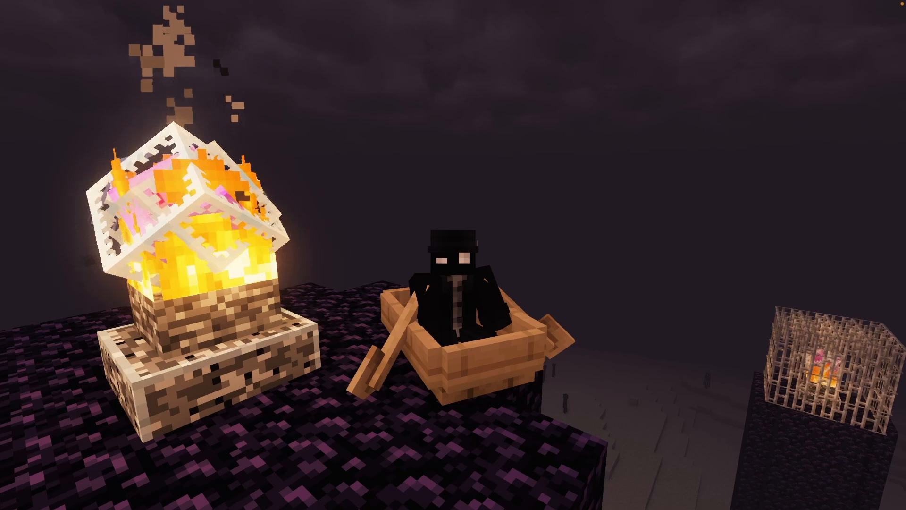
pyautogui.moveTo(453, 255)
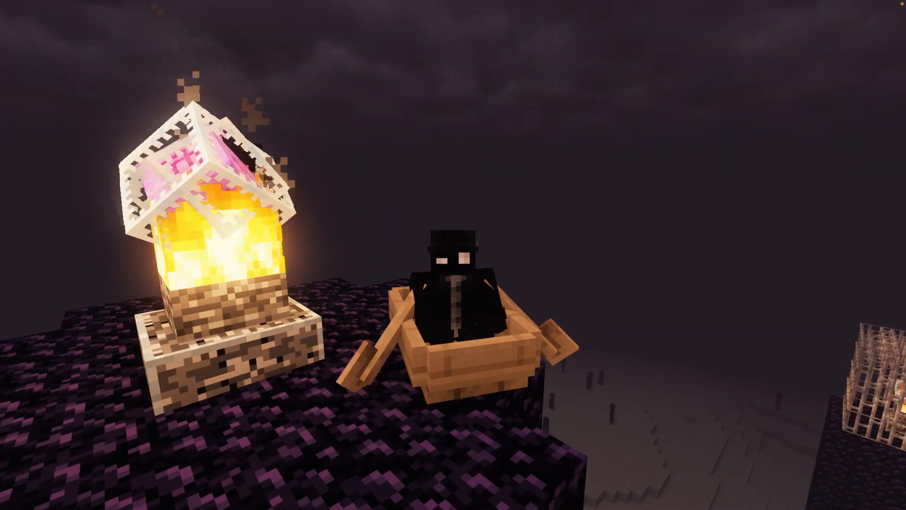
pyautogui.moveTo(453, 255)
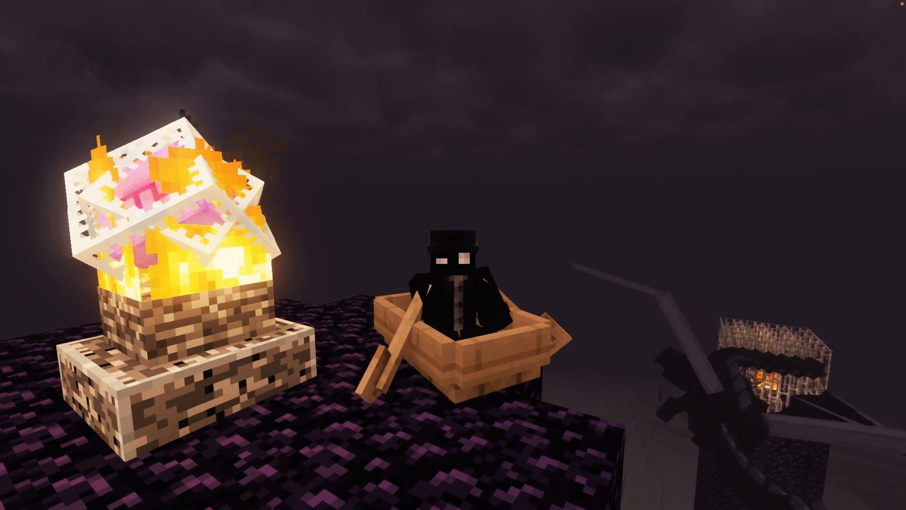